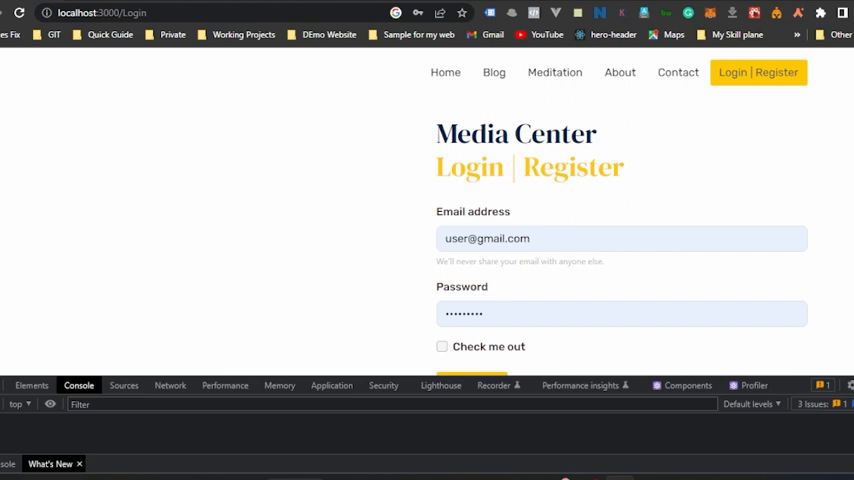
{"action": "mouse_move", "coordinate": [351, 319]}
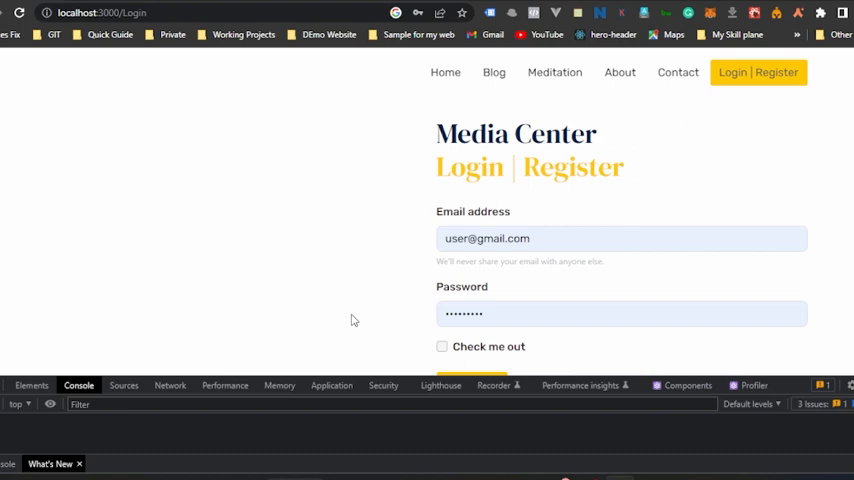
{"action": "mouse_move", "coordinate": [378, 296]}
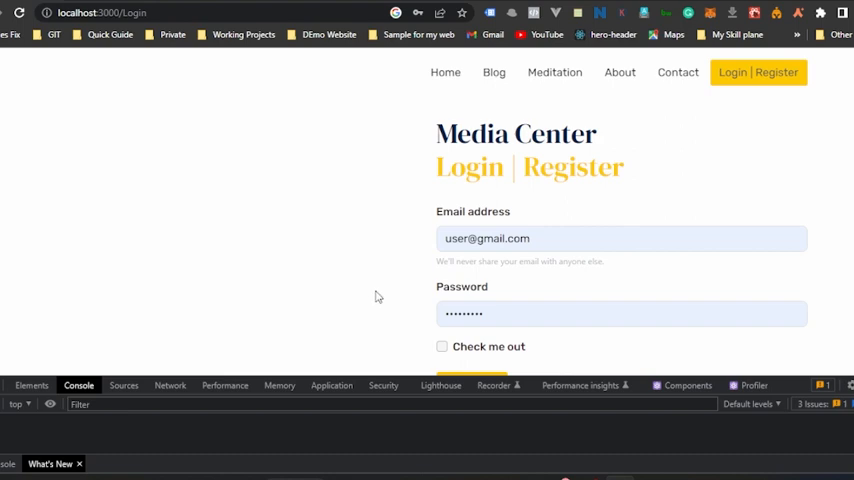
Step: Scroll the Media Center login page down to reveal the Login Now button
{"action": "scroll", "scroll_direction": "down", "scroll_amount": 3}
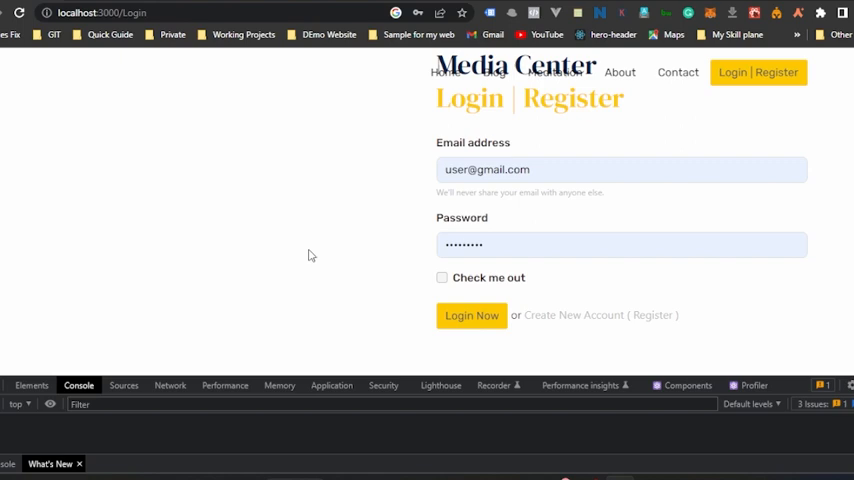
{"action": "mouse_move", "coordinate": [480, 315]}
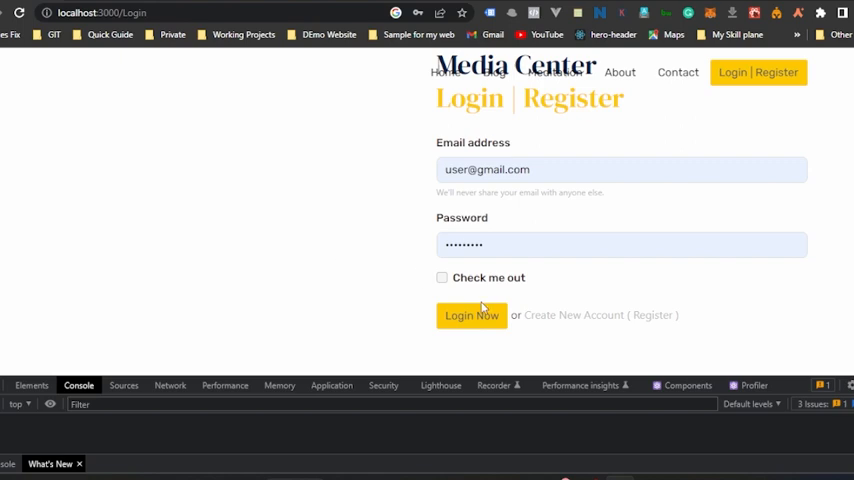
{"action": "mouse_move", "coordinate": [333, 121]}
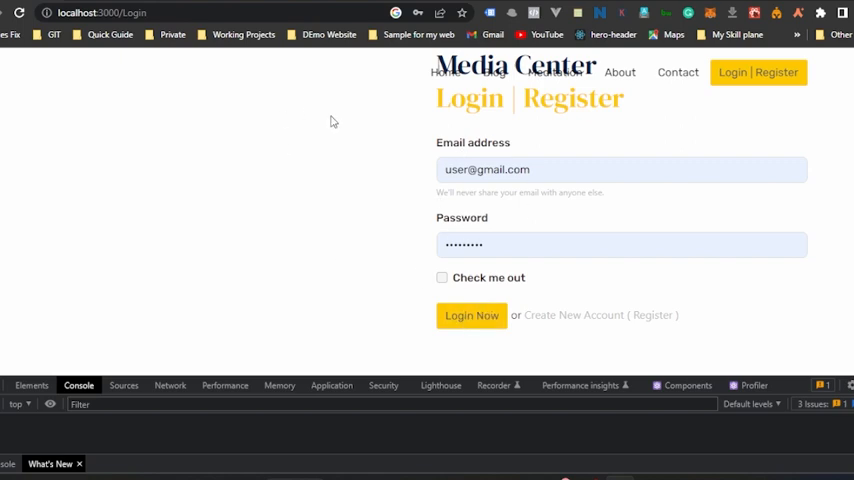
{"action": "mouse_move", "coordinate": [505, 153]}
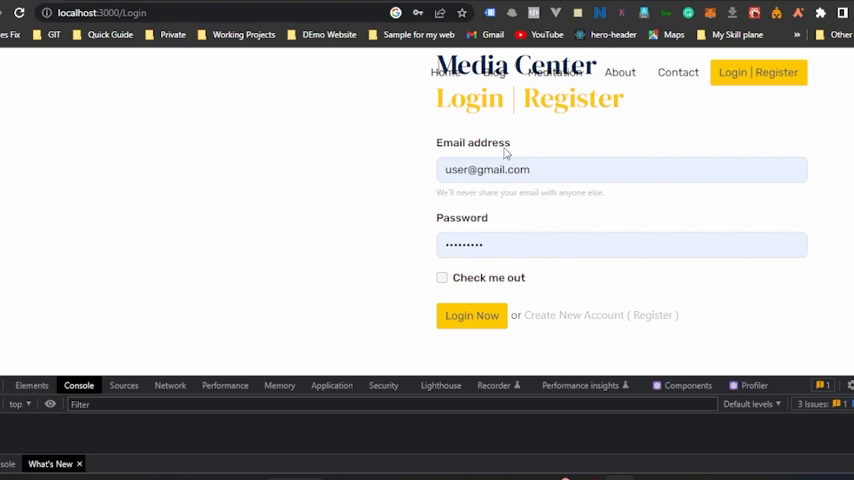
{"action": "mouse_move", "coordinate": [461, 315]}
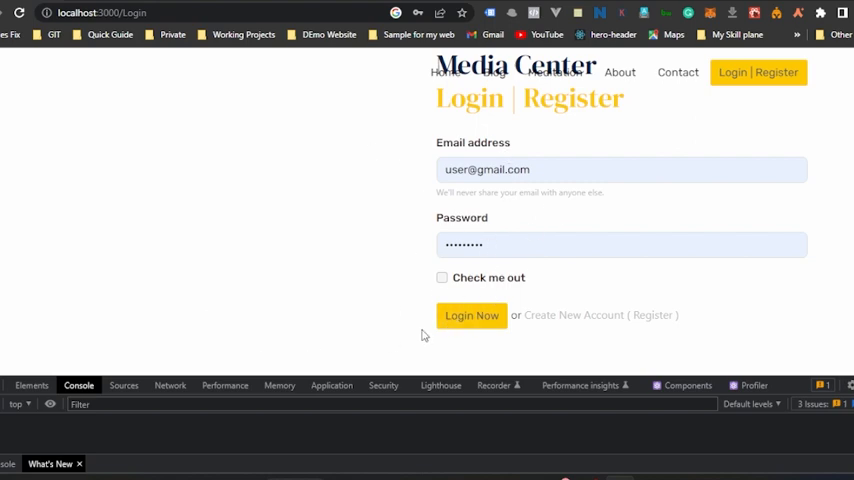
{"action": "mouse_move", "coordinate": [472, 320]}
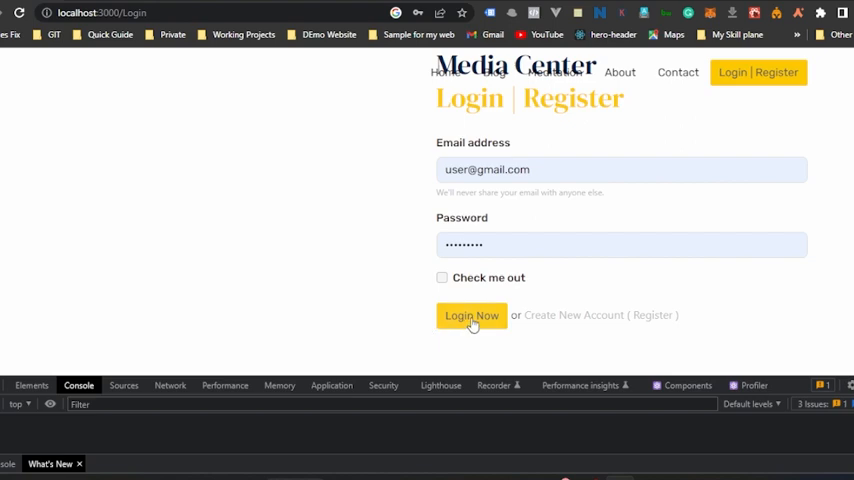
Step: Submit the login form, which fails with a 419 error in the console
{"action": "left_click", "coordinate": [471, 315]}
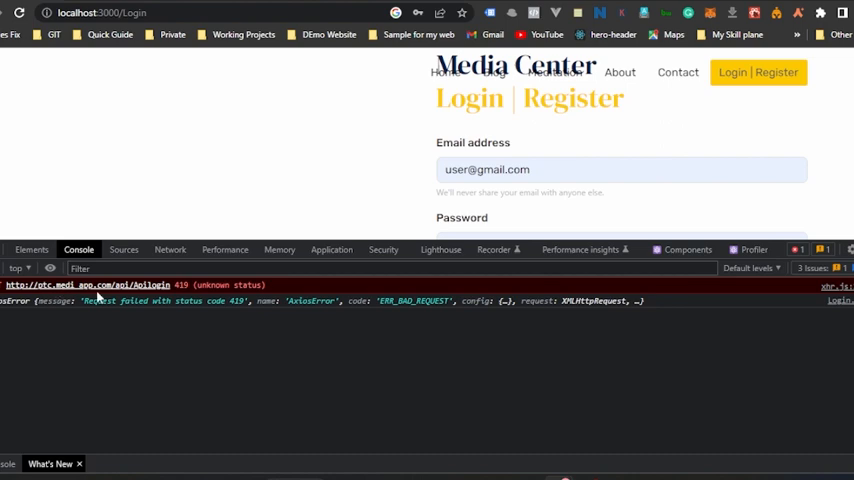
{"action": "mouse_move", "coordinate": [112, 290]}
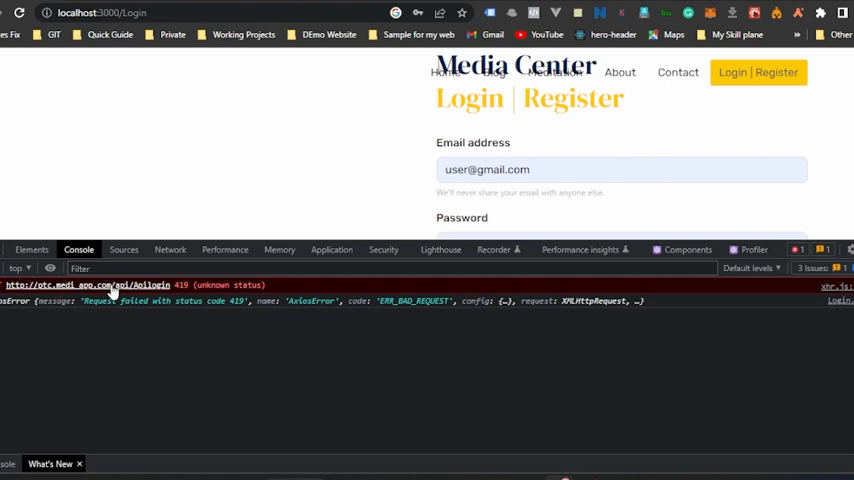
{"action": "mouse_move", "coordinate": [165, 298]}
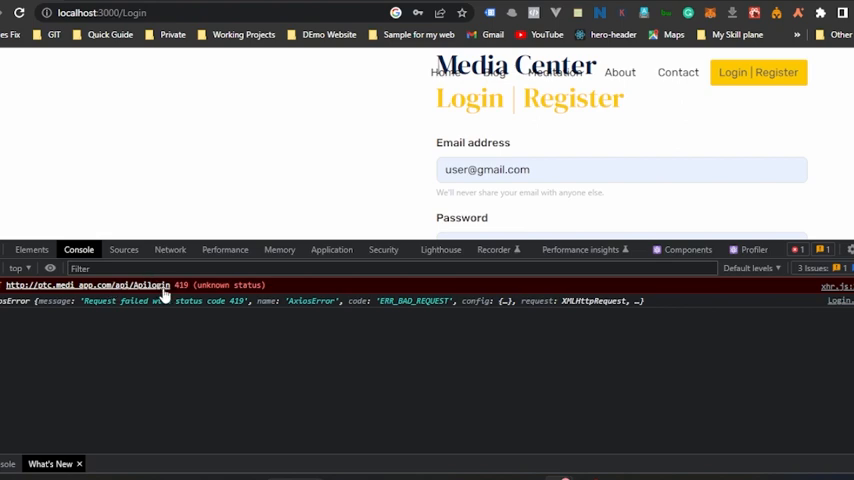
{"action": "mouse_move", "coordinate": [209, 300]}
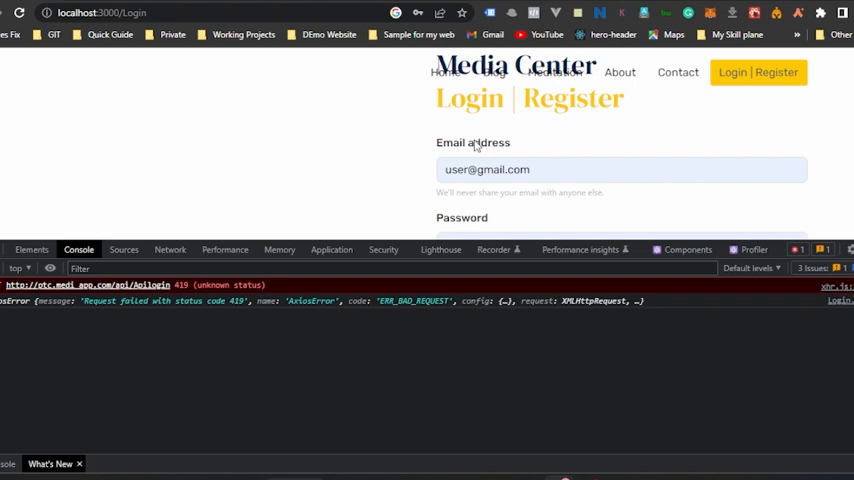
{"action": "mouse_move", "coordinate": [474, 145]}
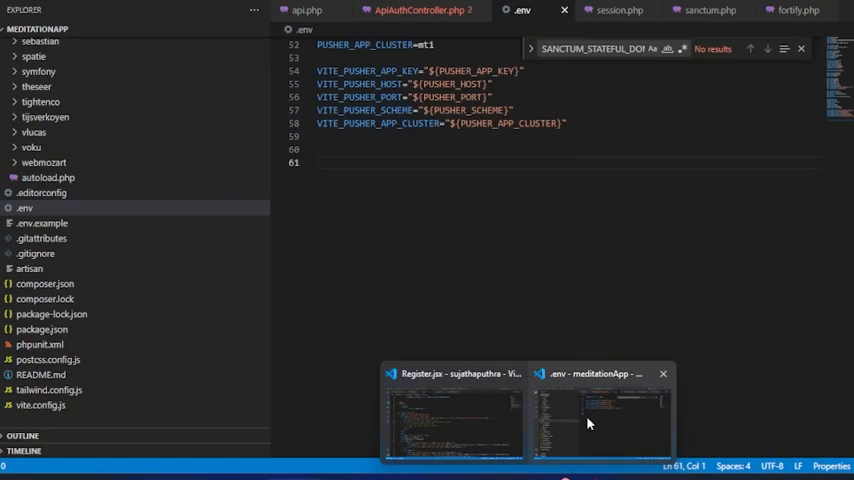
Step: Open Login.jsx in the React project window and scroll to its submit handler
{"action": "left_click", "coordinate": [450, 418]}
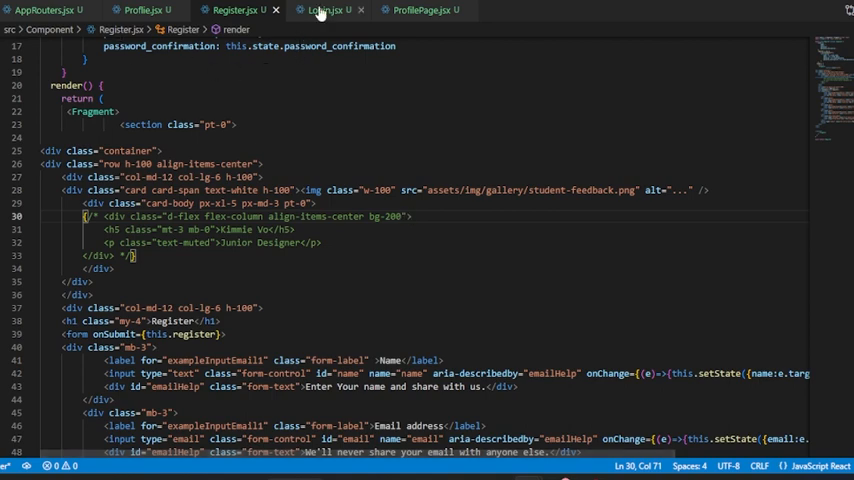
{"action": "left_click", "coordinate": [335, 8]}
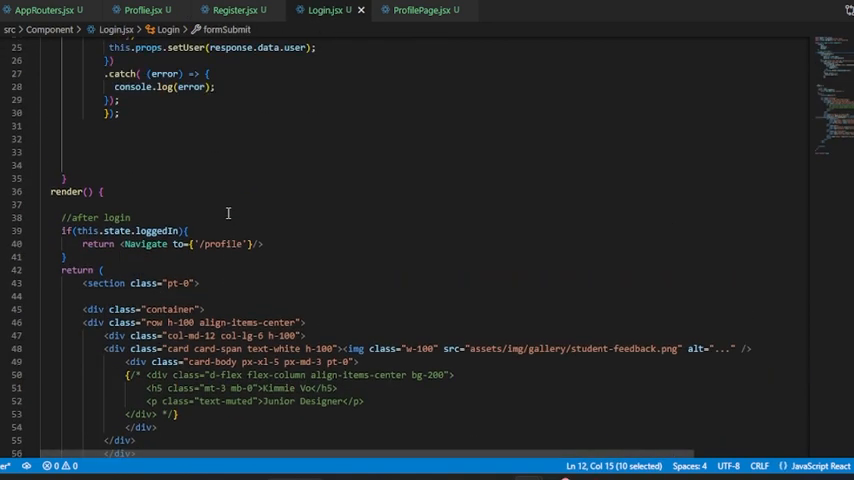
{"action": "scroll", "scroll_direction": "up", "scroll_amount": 3}
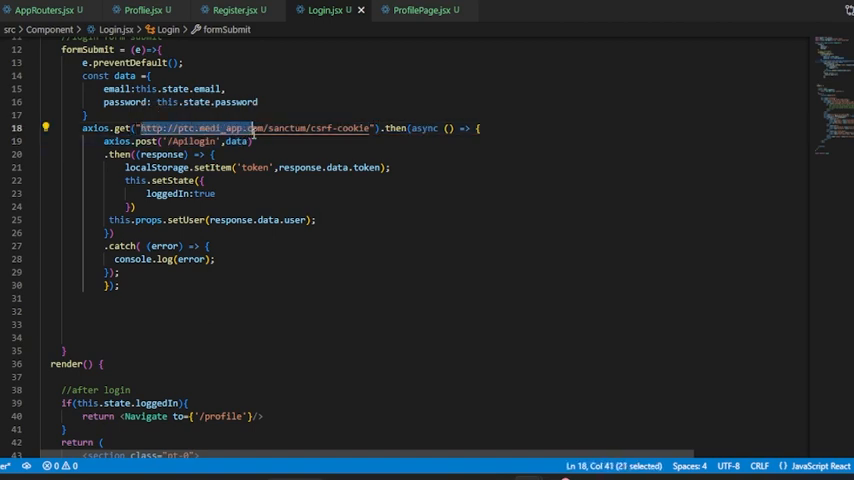
{"action": "mouse_move", "coordinate": [255, 128]}
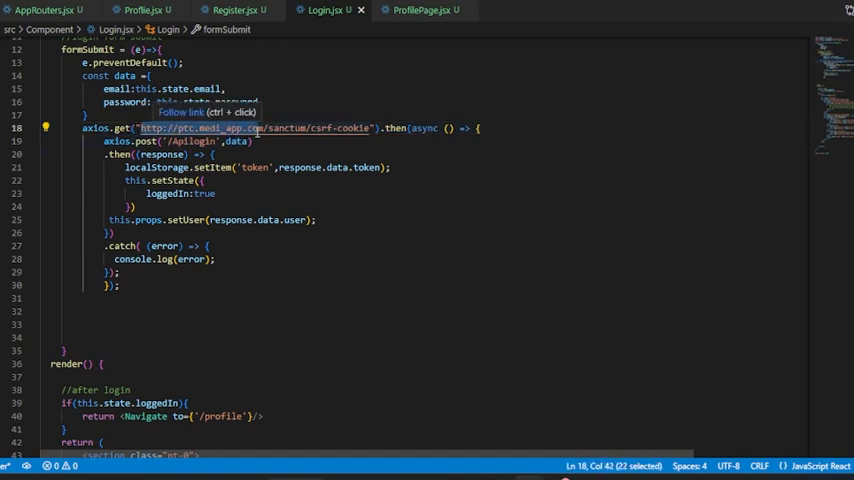
{"action": "mouse_move", "coordinate": [240, 167]}
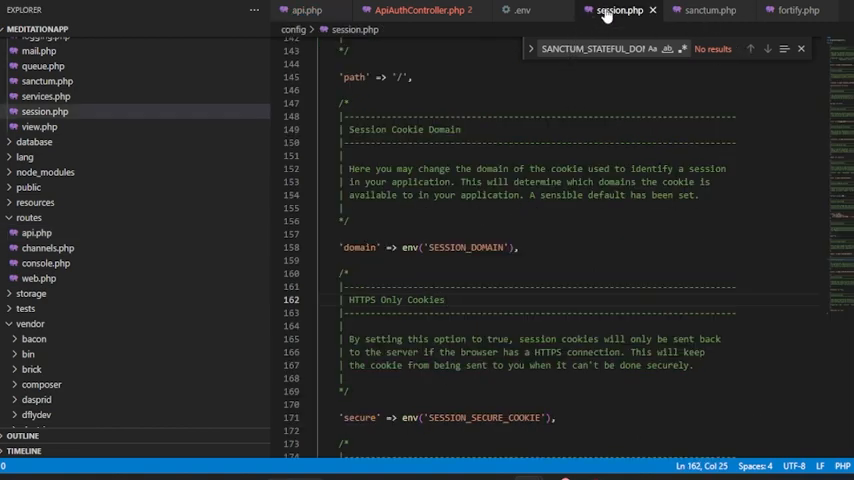
{"action": "left_click", "coordinate": [803, 11]}
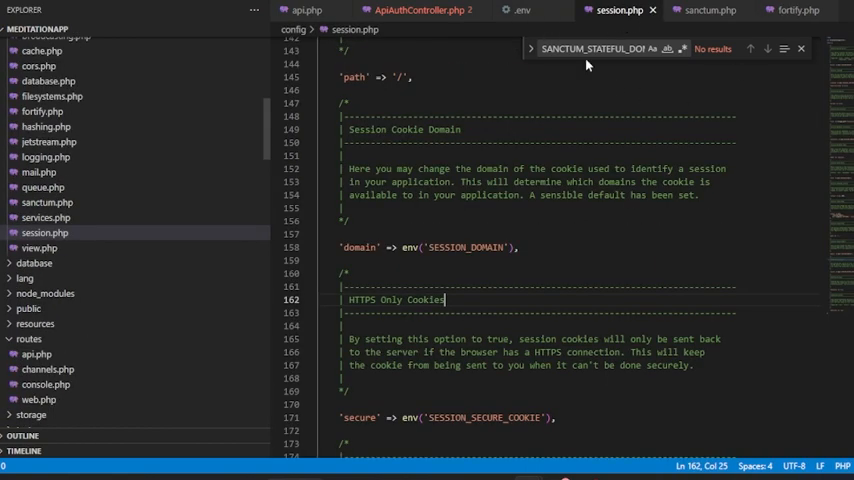
{"action": "mouse_move", "coordinate": [450, 242]}
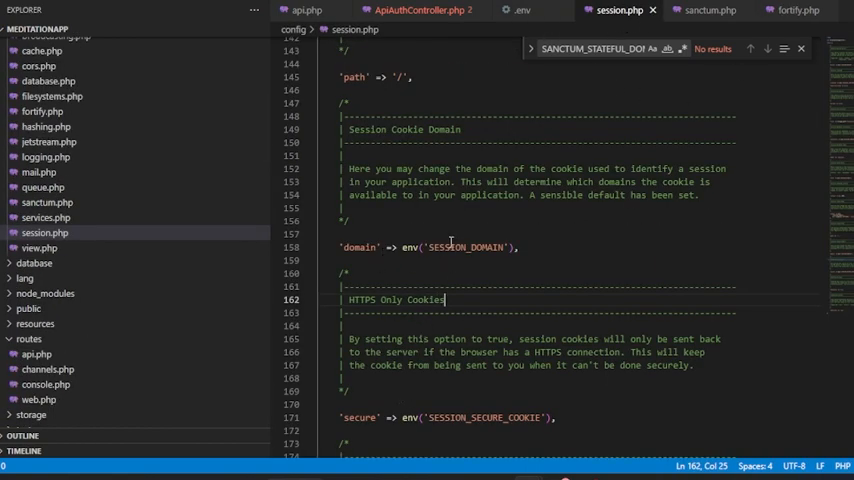
{"action": "double_click", "coordinate": [465, 247]}
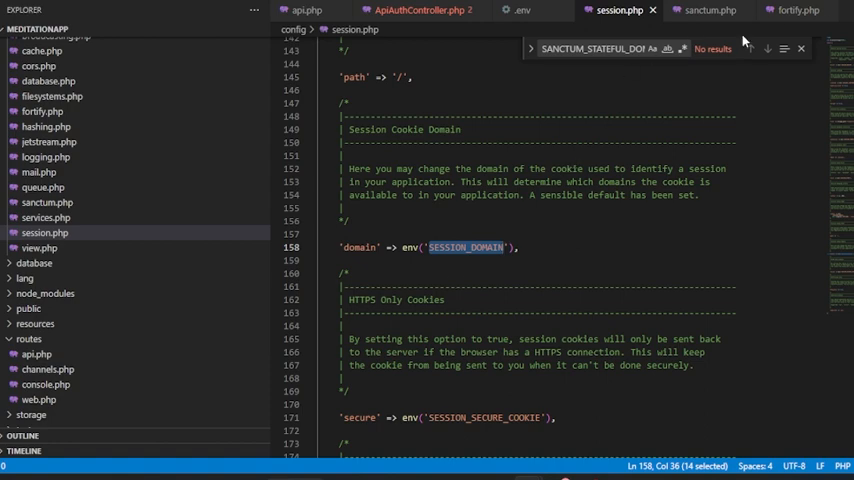
{"action": "left_click", "coordinate": [808, 11]}
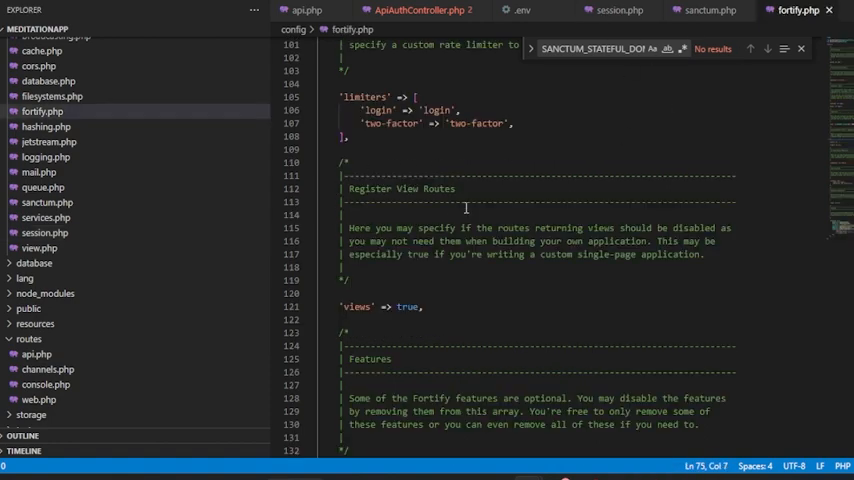
{"action": "scroll", "scroll_direction": "down", "scroll_amount": 3}
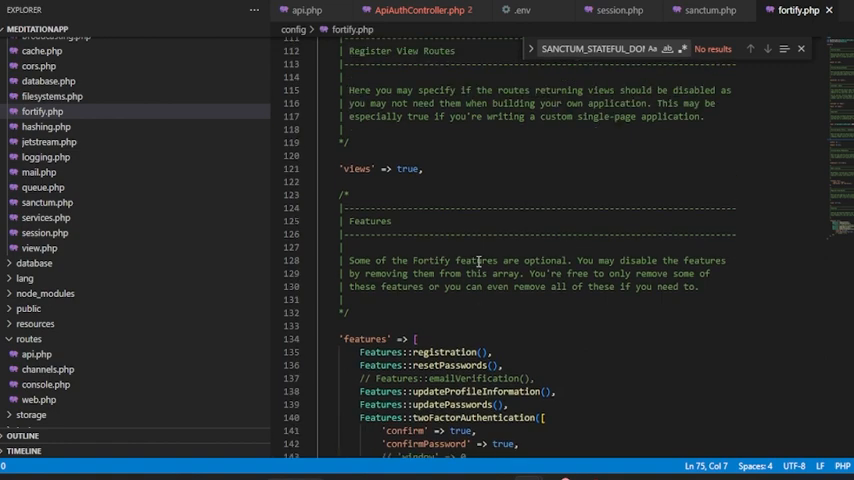
{"action": "left_click", "coordinate": [615, 9]}
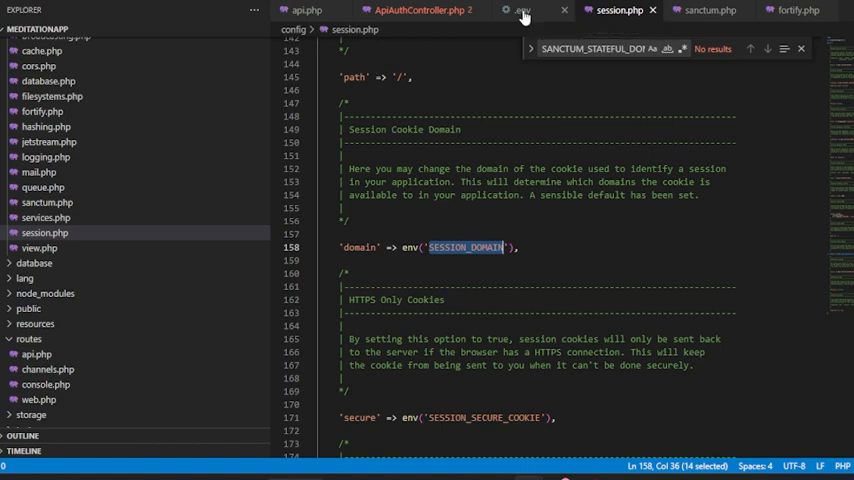
{"action": "left_click", "coordinate": [525, 10]}
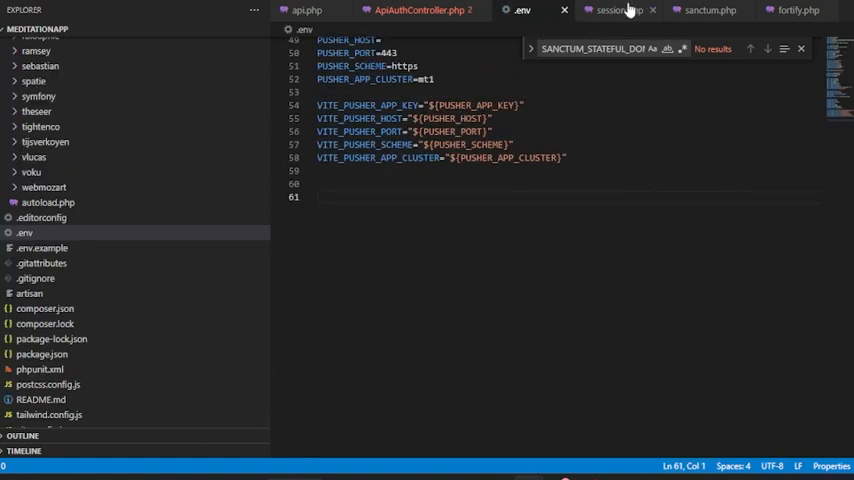
{"action": "left_click", "coordinate": [625, 11]}
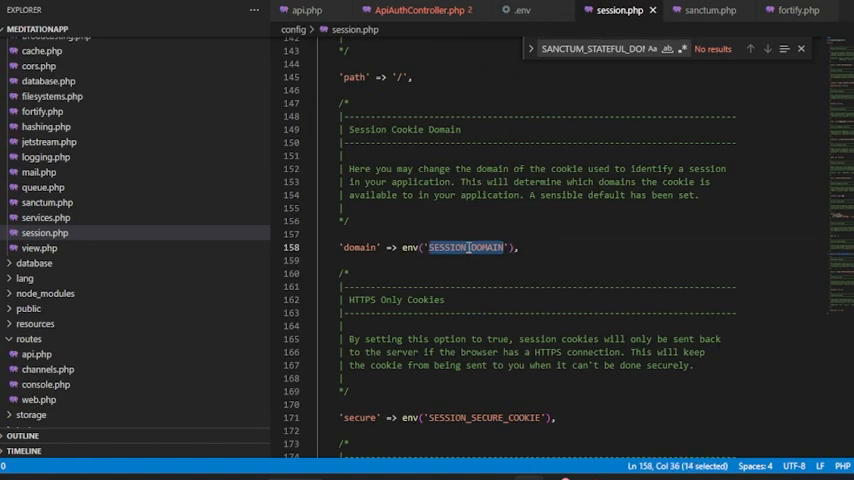
{"action": "left_click", "coordinate": [530, 10]}
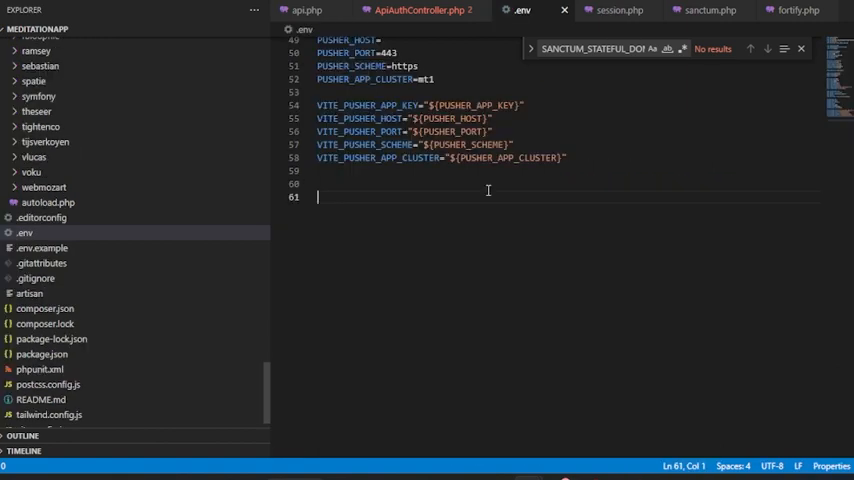
{"action": "type", "text": "SESSION_DOMAIN"}
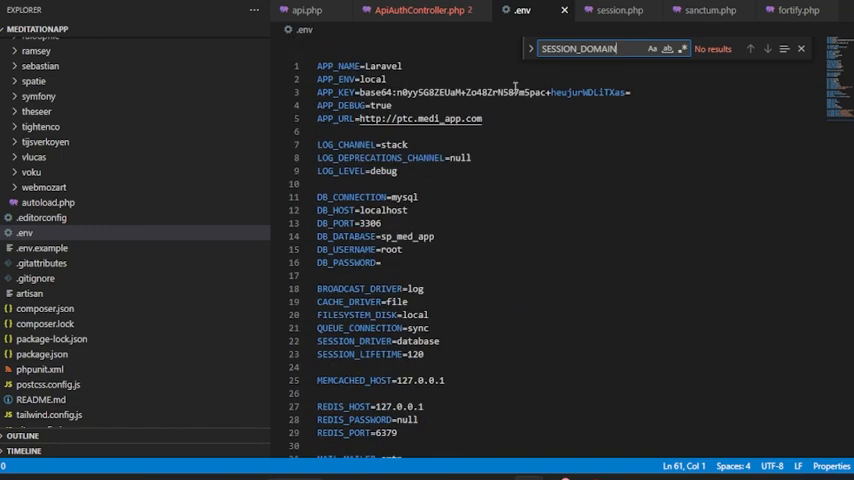
{"action": "mouse_move", "coordinate": [460, 118]}
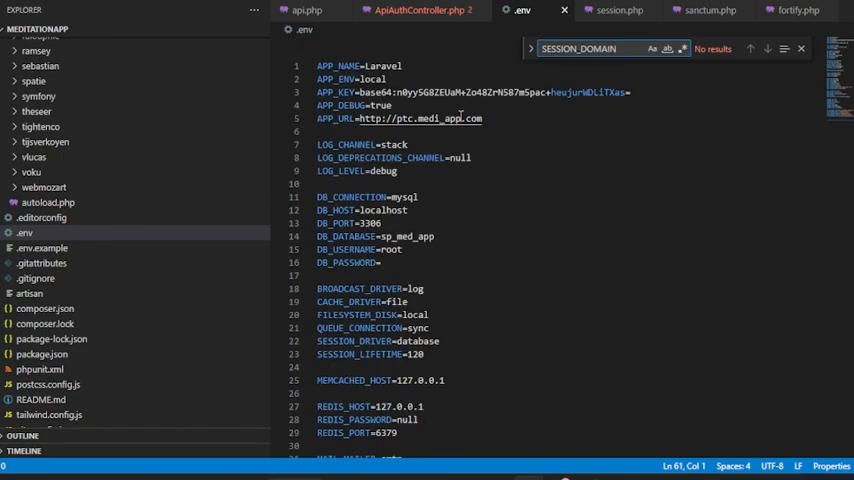
{"action": "scroll", "scroll_direction": "down", "scroll_amount": 3}
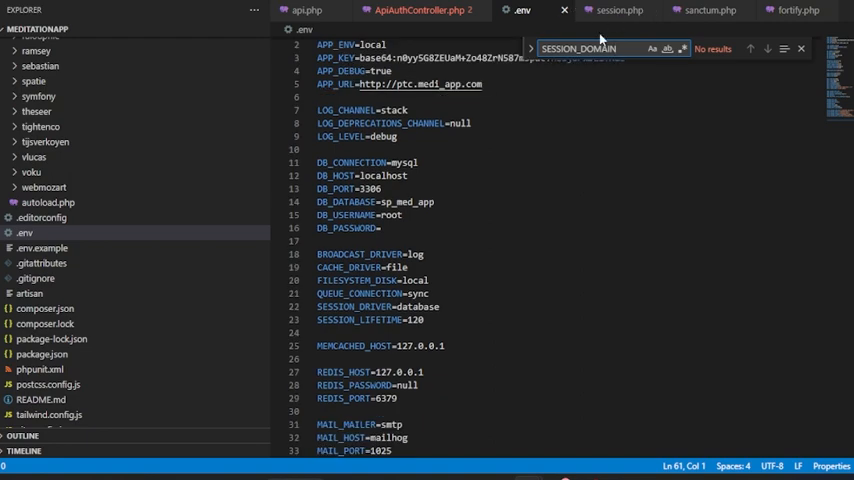
{"action": "scroll", "scroll_direction": "down", "scroll_amount": 3}
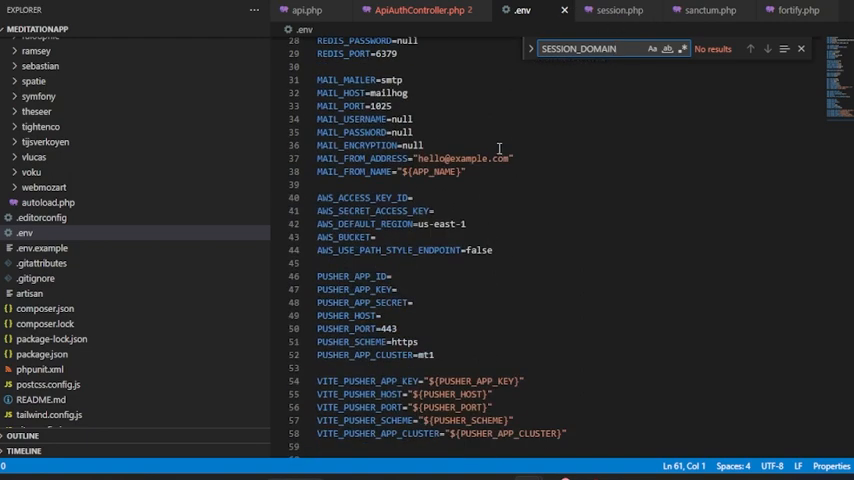
{"action": "scroll", "scroll_direction": "down", "scroll_amount": 3}
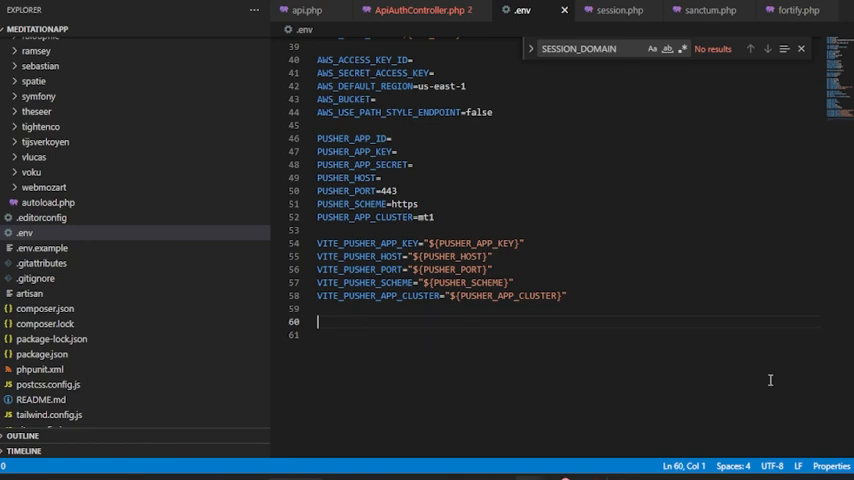
{"action": "type", "text": "SESSION_DOMAIN = http://ptc.medi_app.com"}
{"action": "left_click", "coordinate": [566, 335]}
{"action": "type", "text": "SANCTUM_STATEFUL_DOMAINS =http://ptc.medi_app.com"}
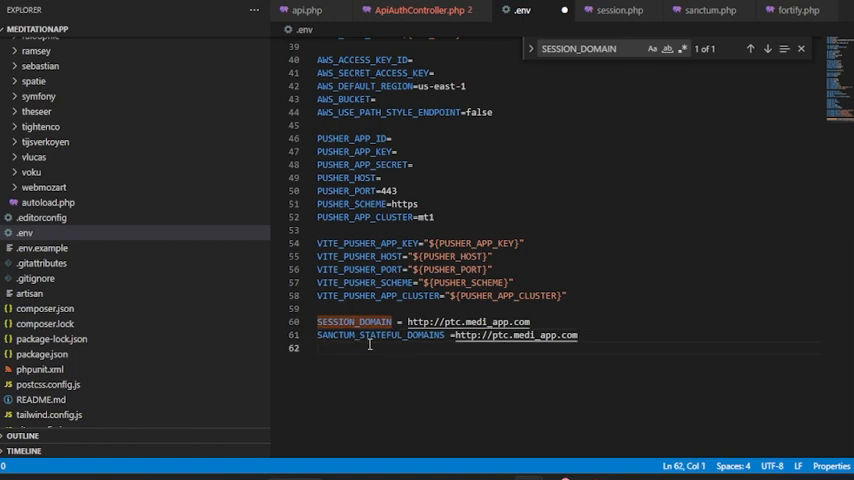
{"action": "mouse_move", "coordinate": [400, 322]}
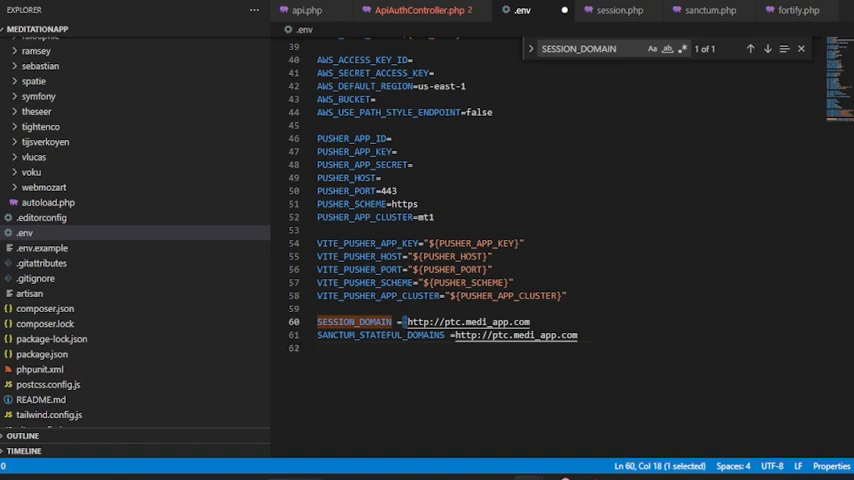
{"action": "mouse_move", "coordinate": [758, 354]}
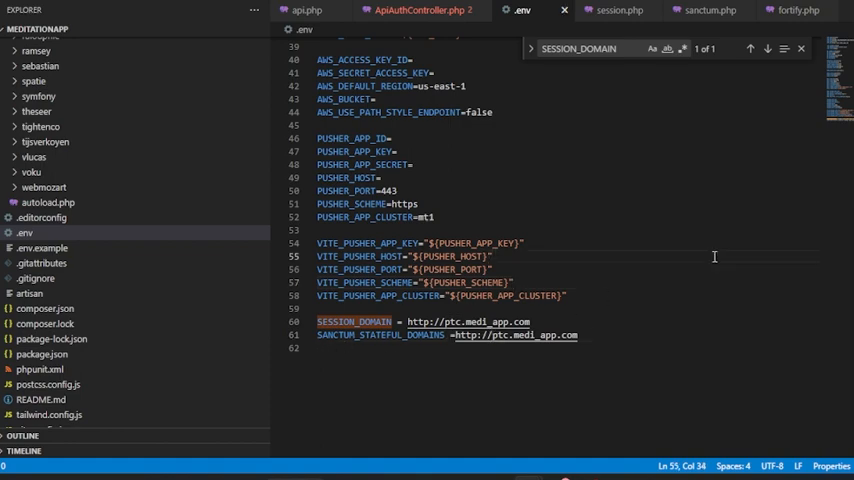
{"action": "mouse_move", "coordinate": [312, 349]}
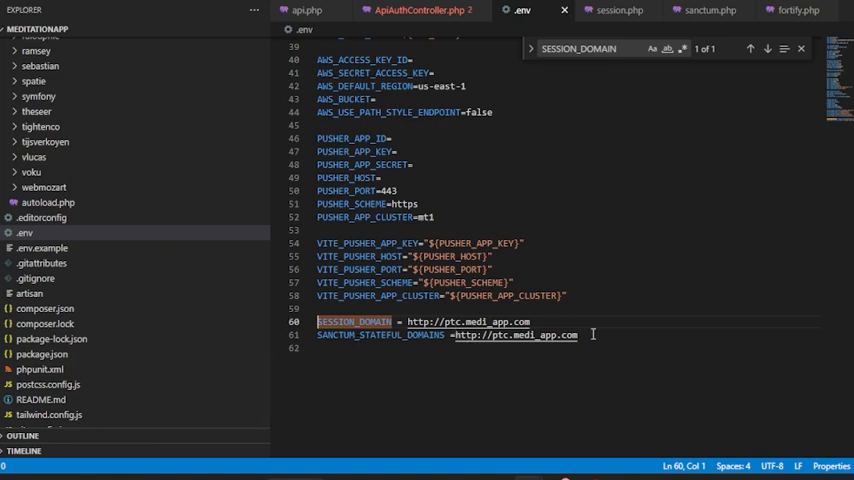
{"action": "left_click_drag", "start_coordinate": [317, 321], "coordinate": [578, 335]}
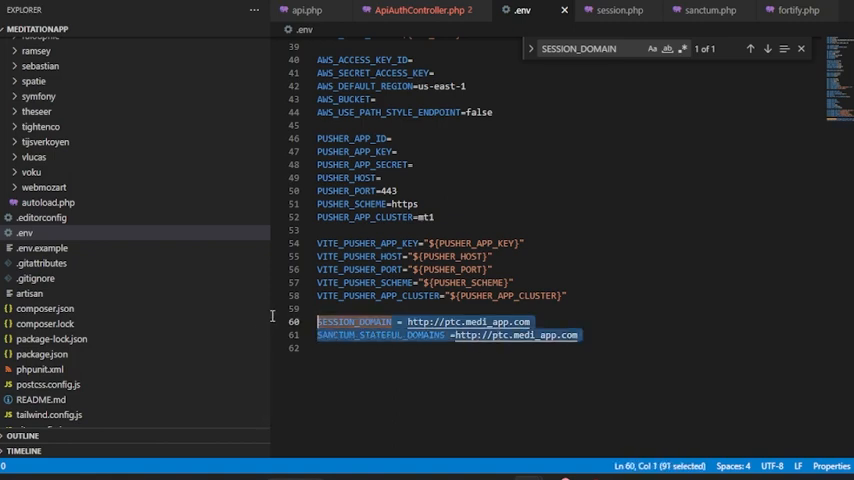
{"action": "mouse_move", "coordinate": [594, 425]}
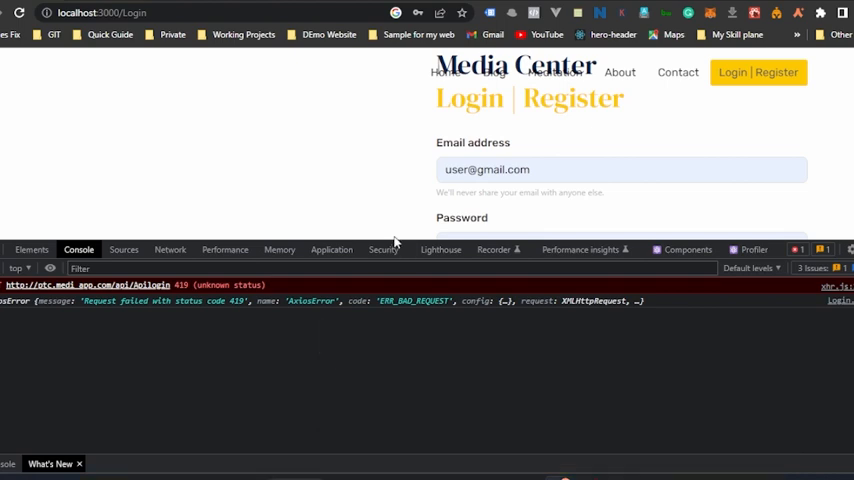
Step: Scroll down the login form and submit the credentials again with Login Now
{"action": "scroll", "scroll_direction": "down", "scroll_amount": 3}
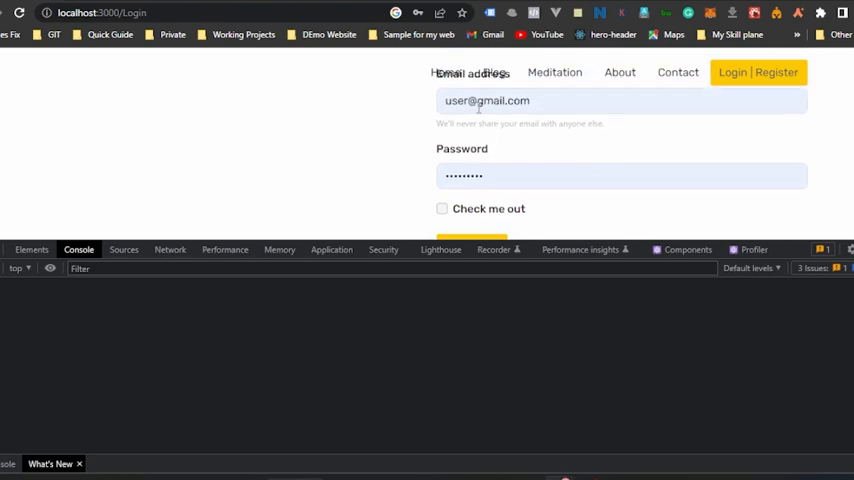
{"action": "scroll", "scroll_direction": "down", "scroll_amount": 3}
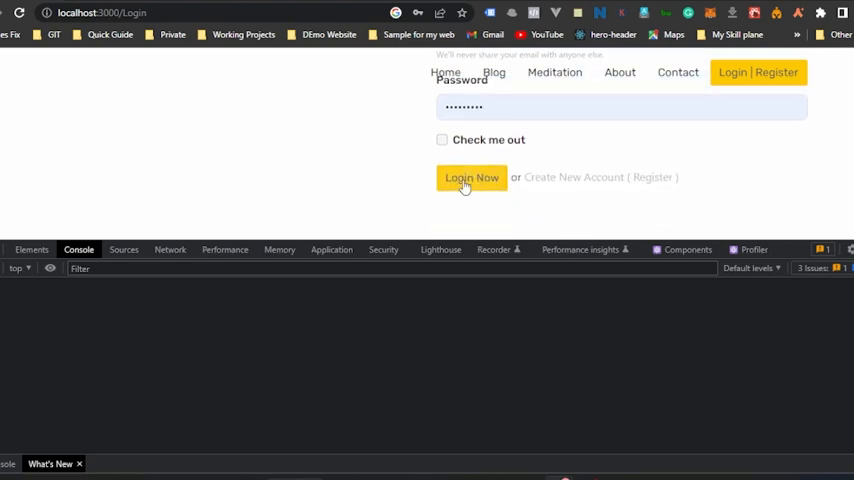
{"action": "mouse_move", "coordinate": [67, 349]}
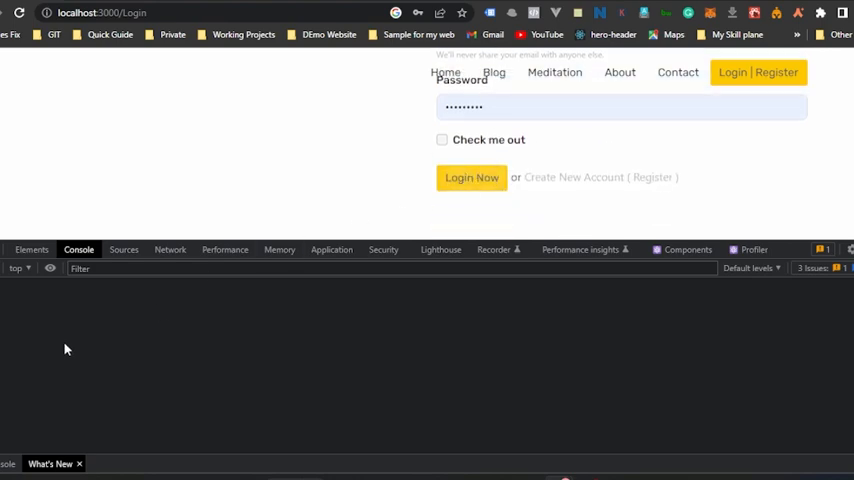
{"action": "left_click", "coordinate": [471, 177]}
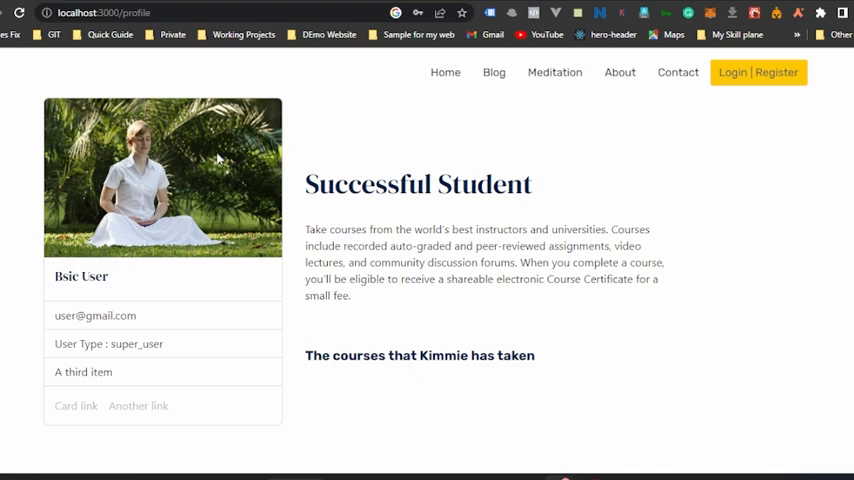
{"action": "mouse_move", "coordinate": [634, 369]}
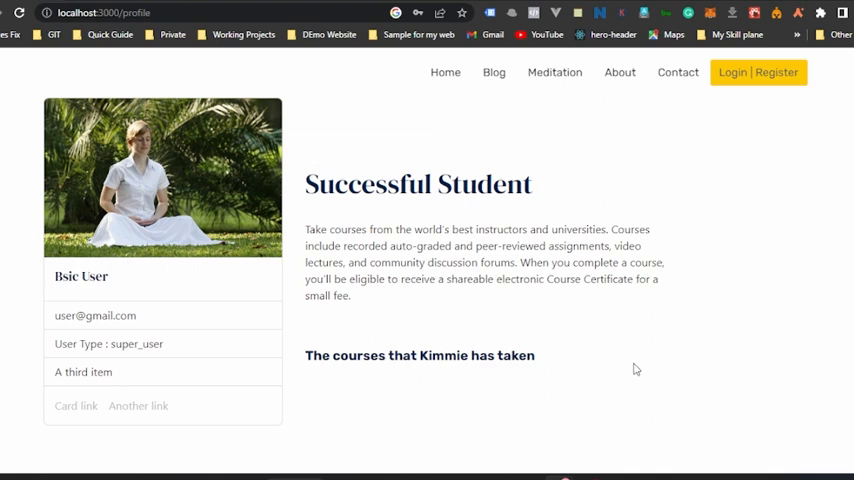
{"action": "mouse_move", "coordinate": [432, 219]}
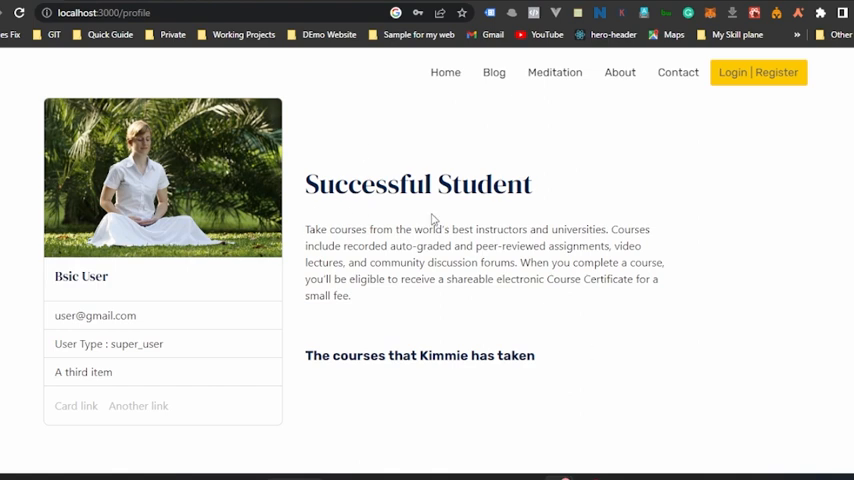
{"action": "mouse_move", "coordinate": [432, 218]}
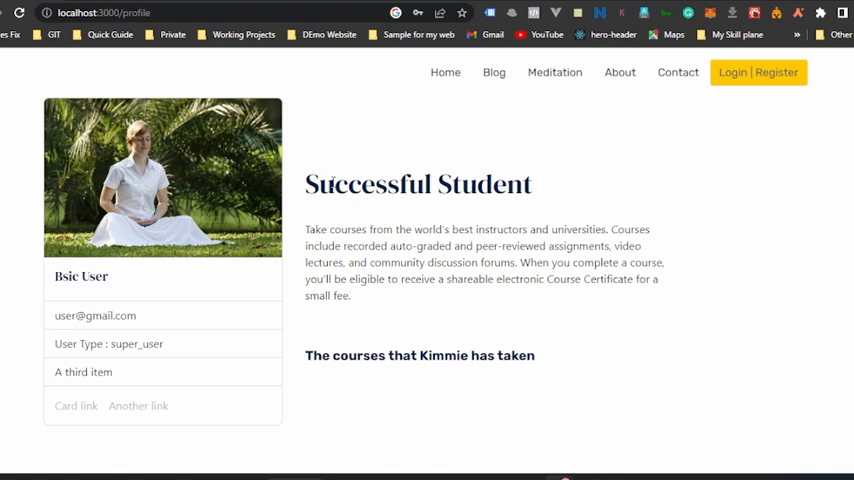
{"action": "mouse_move", "coordinate": [441, 343]}
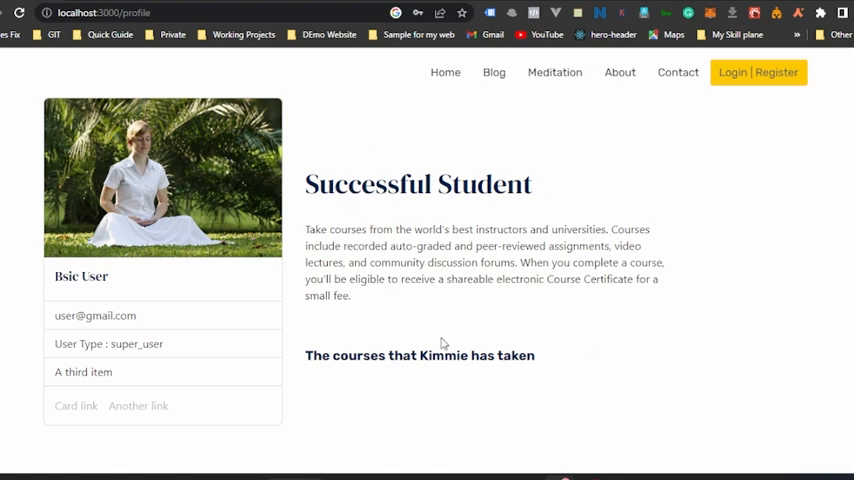
{"action": "mouse_move", "coordinate": [670, 376]}
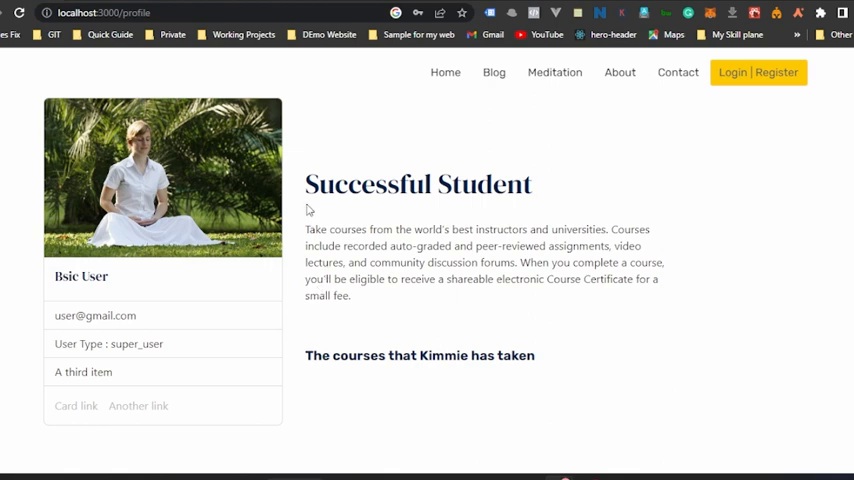
{"action": "mouse_move", "coordinate": [302, 196]}
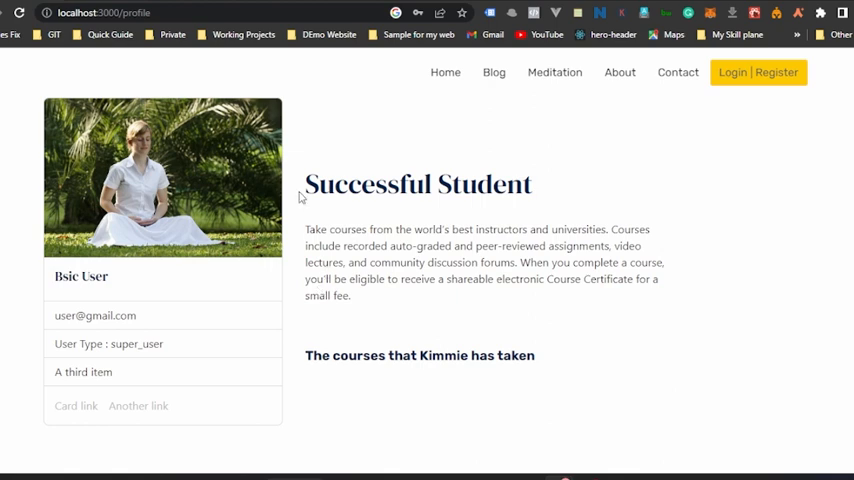
{"action": "mouse_move", "coordinate": [381, 172]}
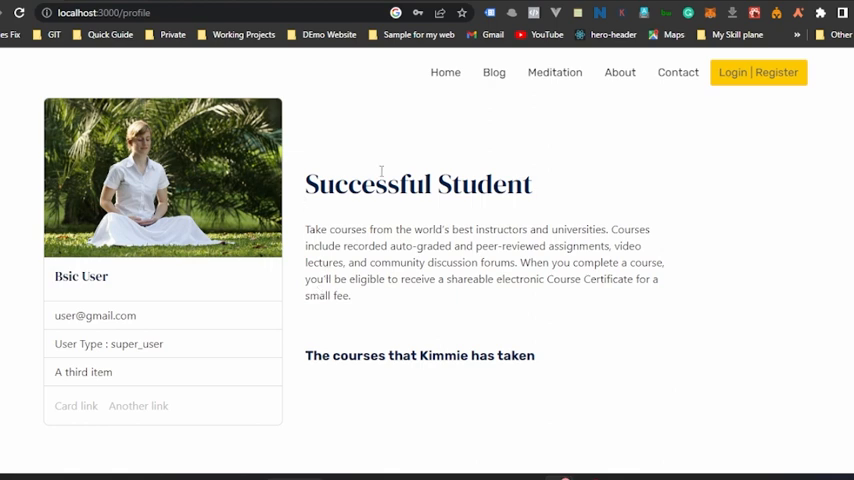